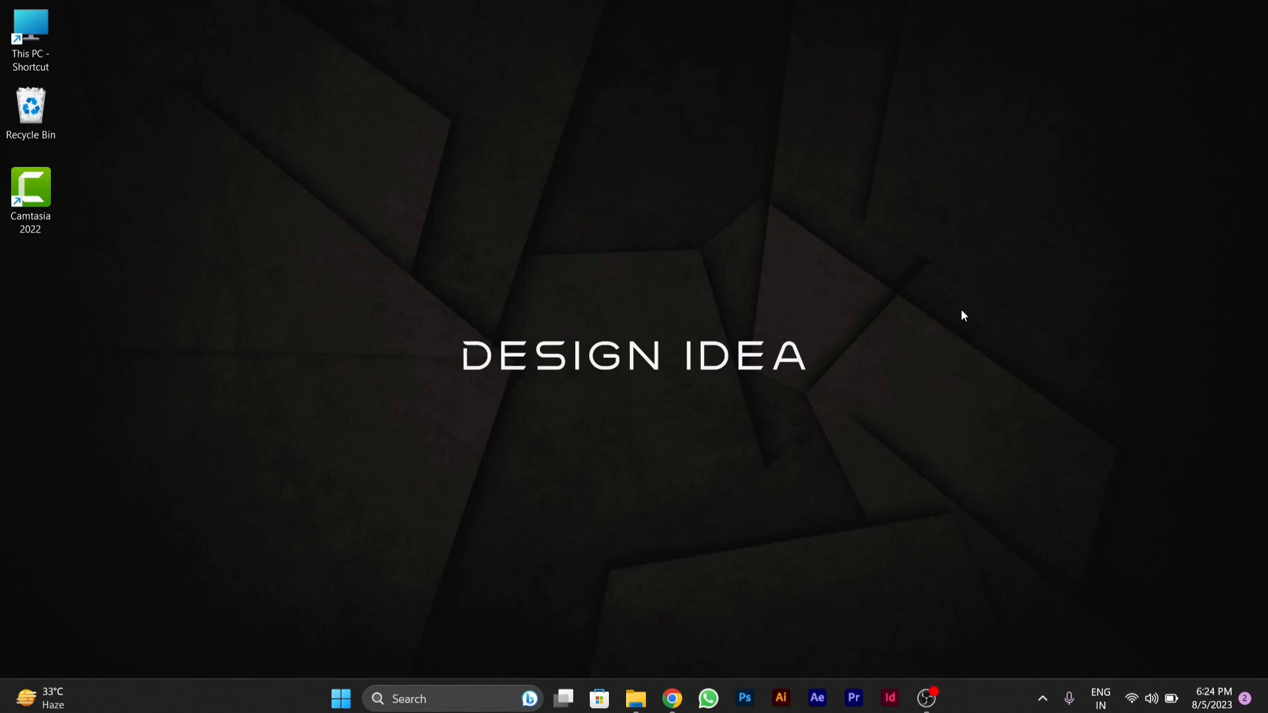
mouse_move(455, 699)
type("s")
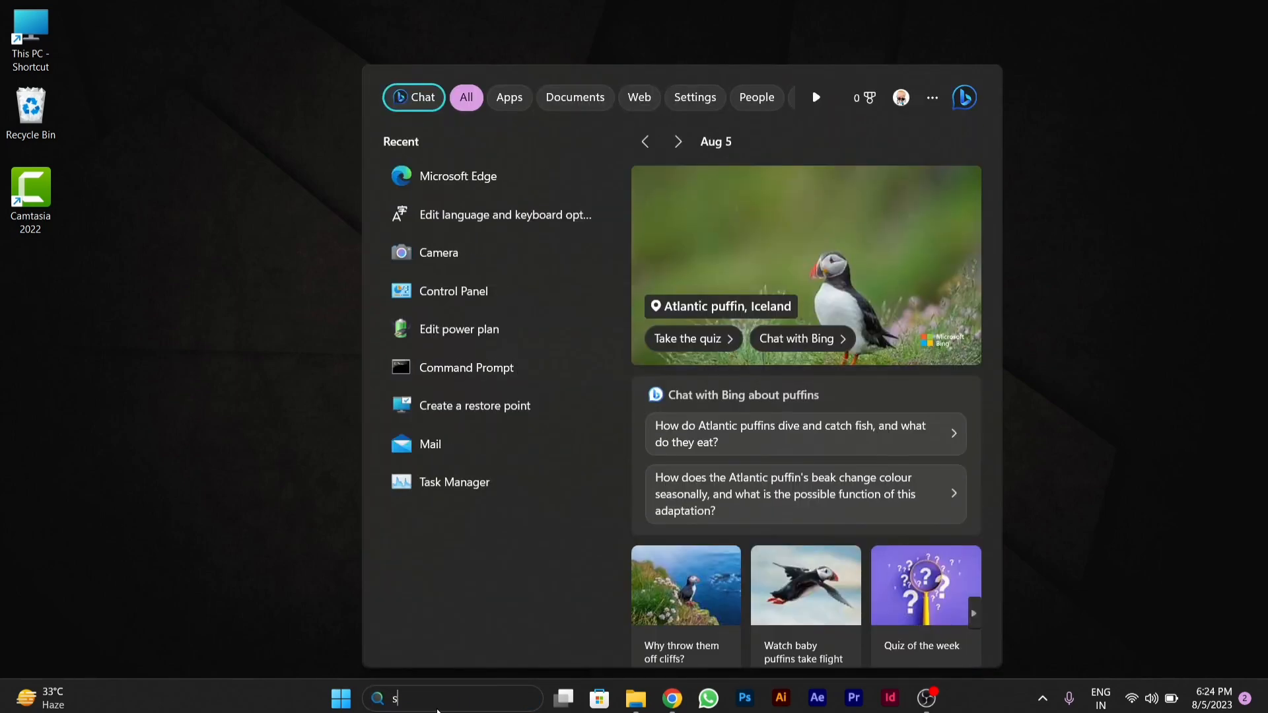
Step: Search Windows for 'storage settings' to reach the Storage page
type("torage settings")
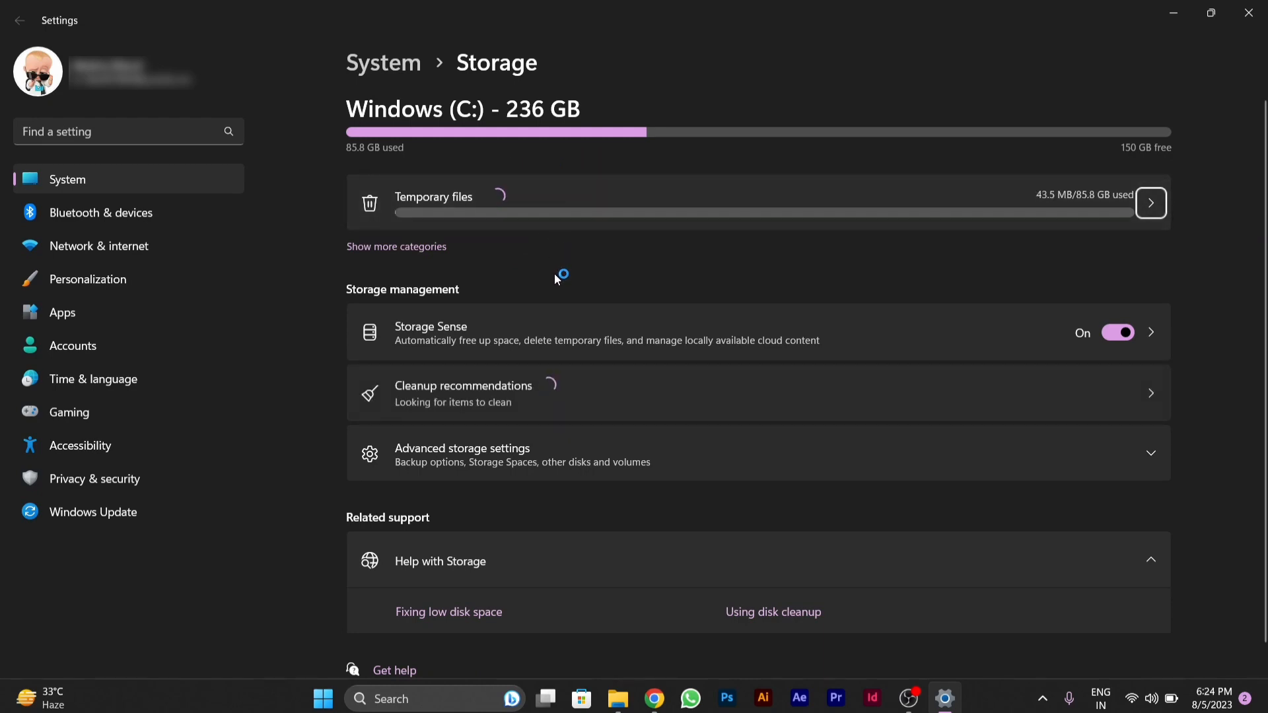
mouse_move(555, 279)
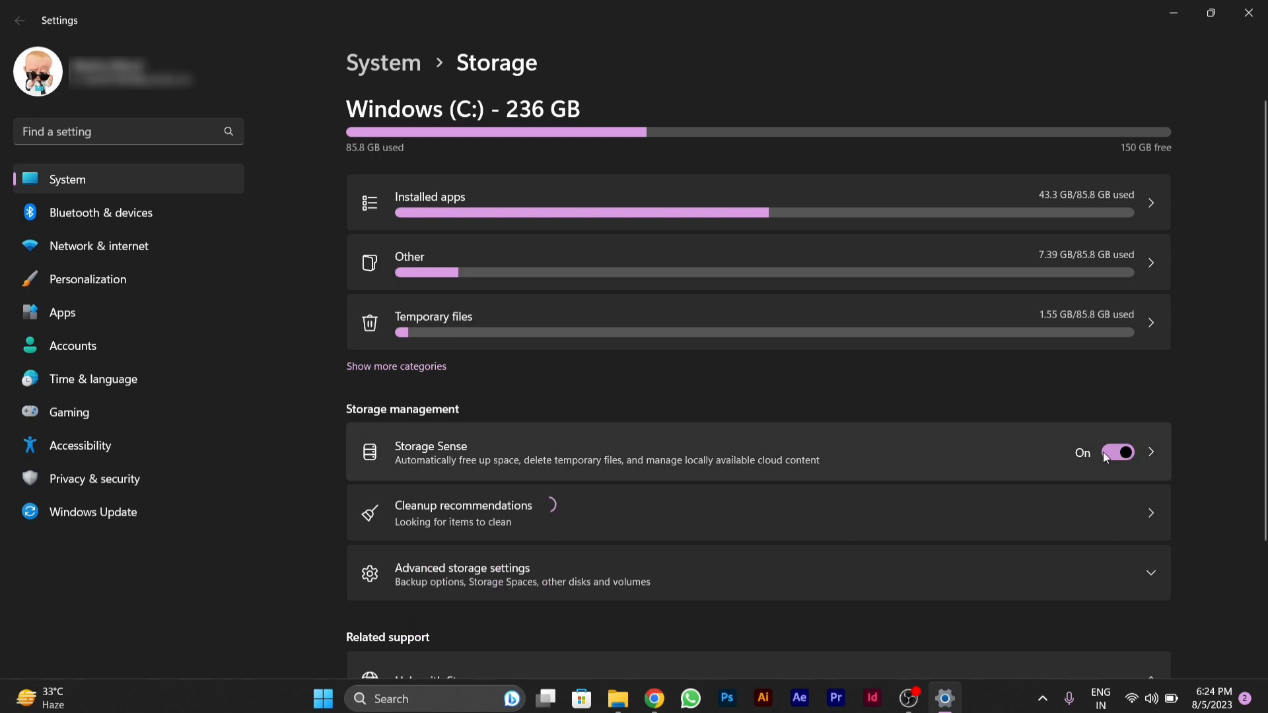
mouse_move(1132, 453)
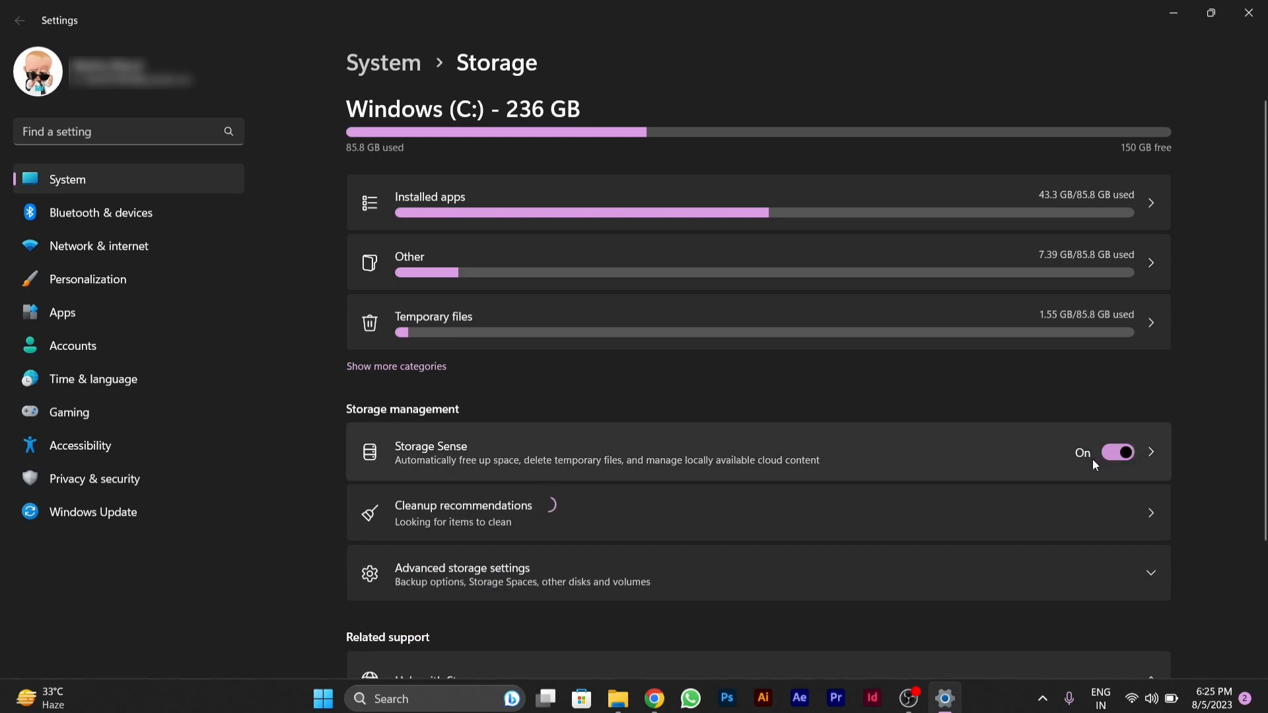
mouse_move(1097, 475)
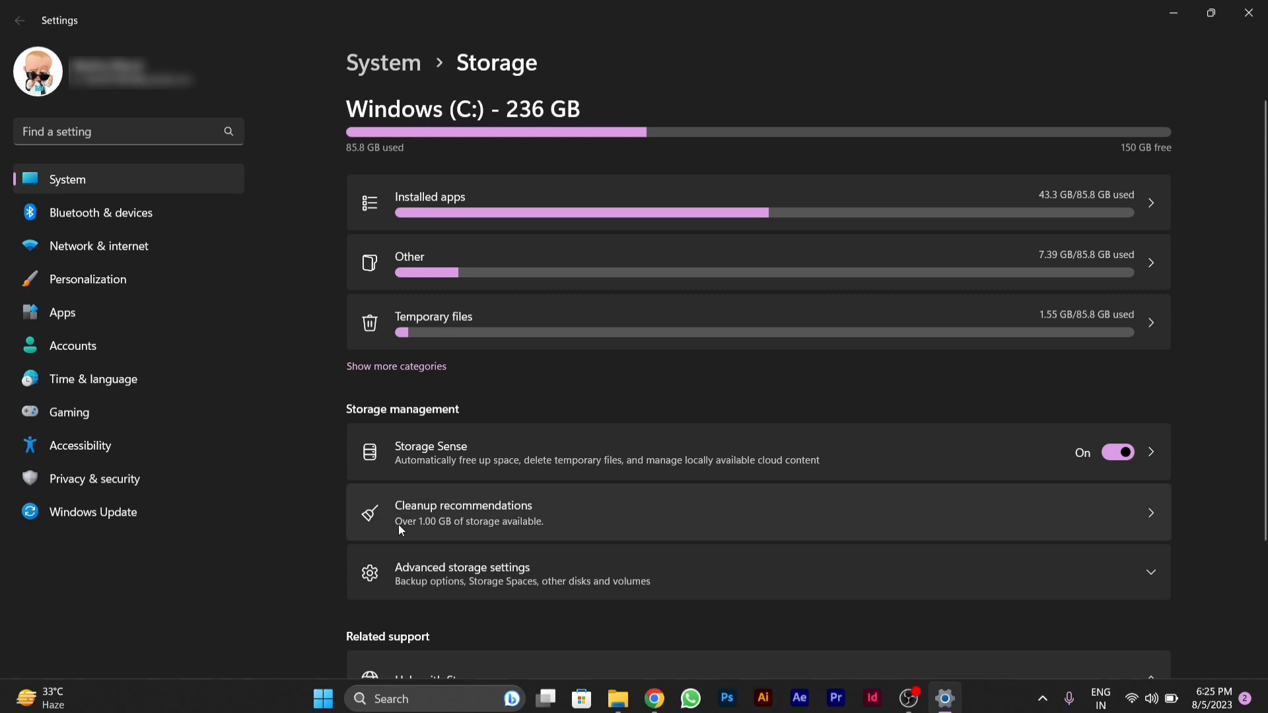
mouse_move(522, 539)
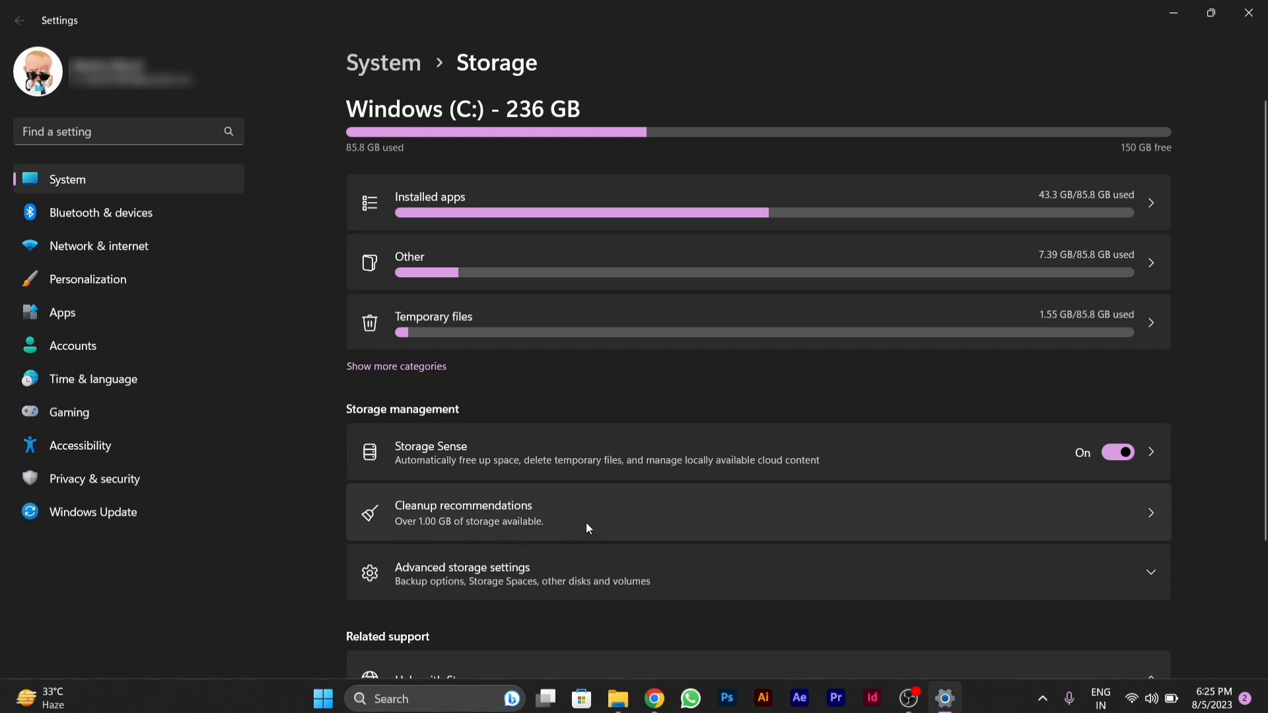
mouse_move(396, 459)
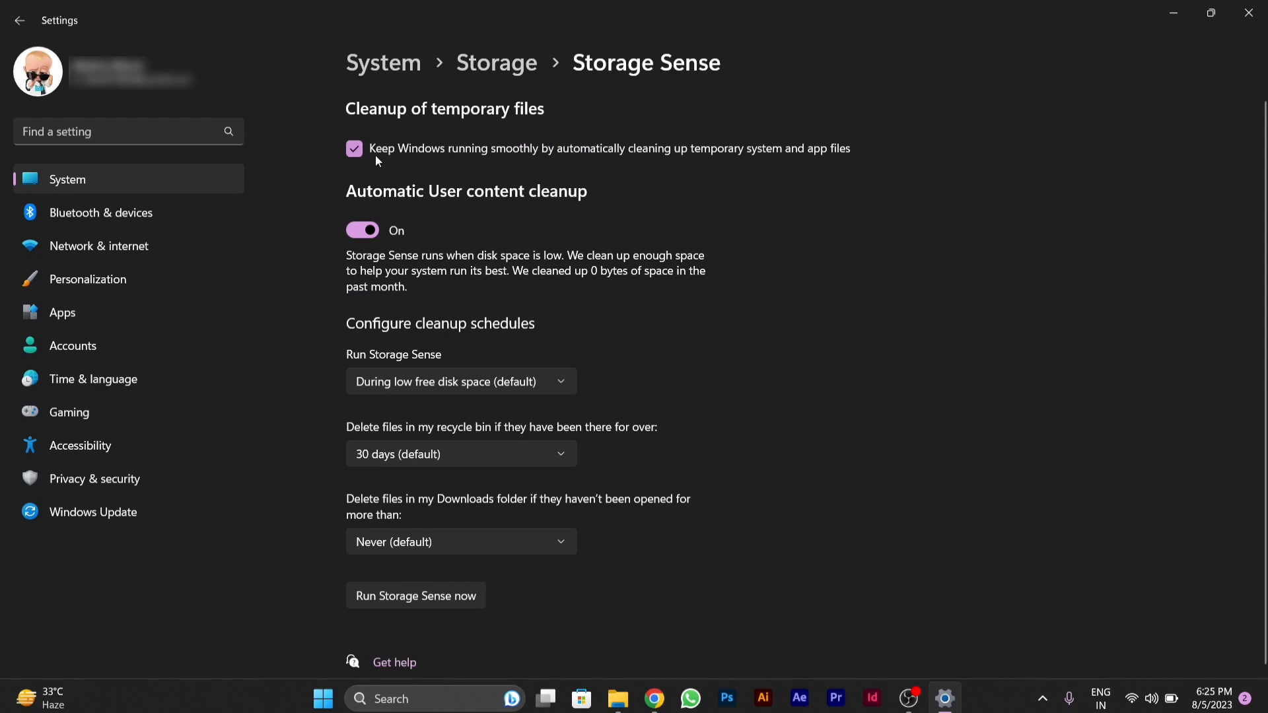
mouse_move(608, 172)
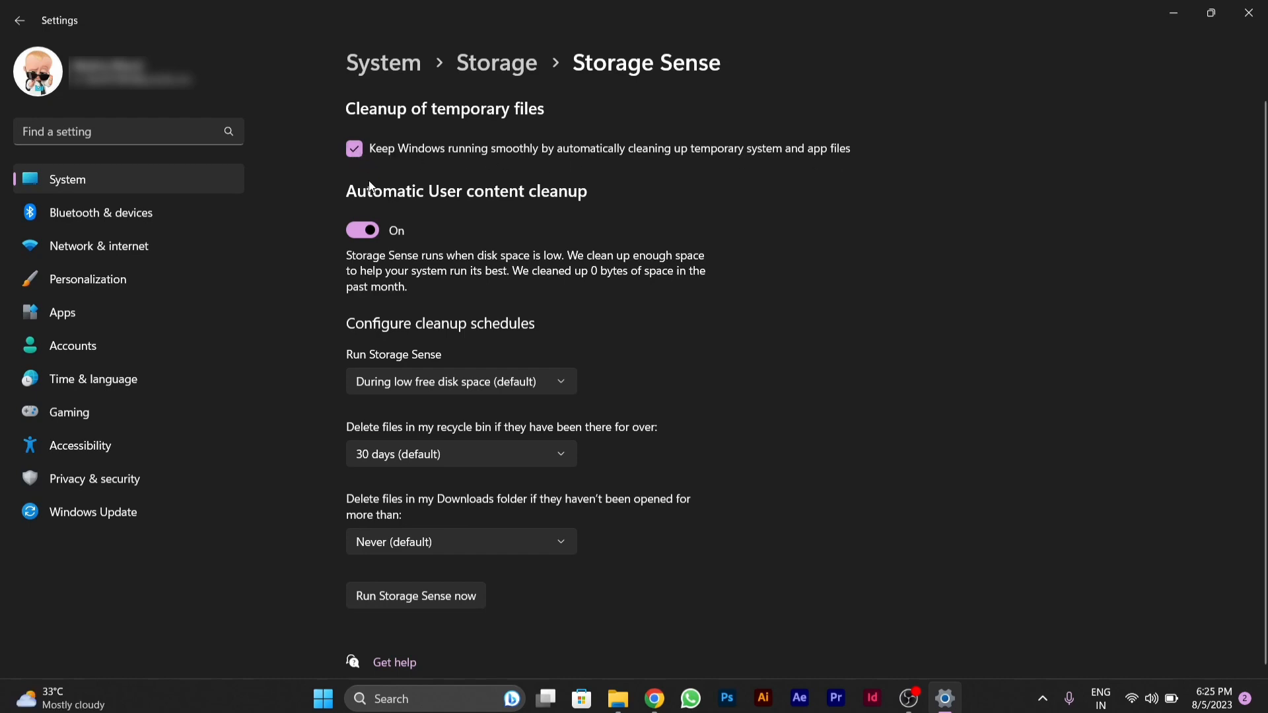
mouse_move(522, 222)
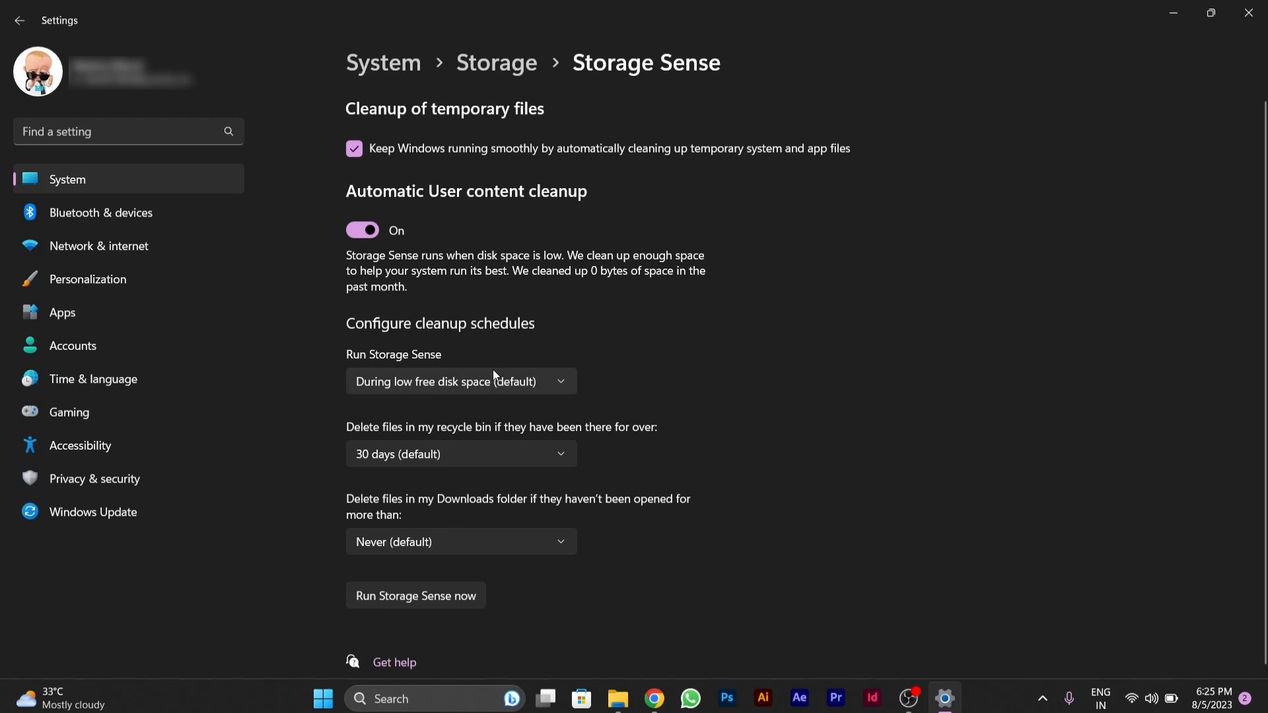
left_click(461, 380)
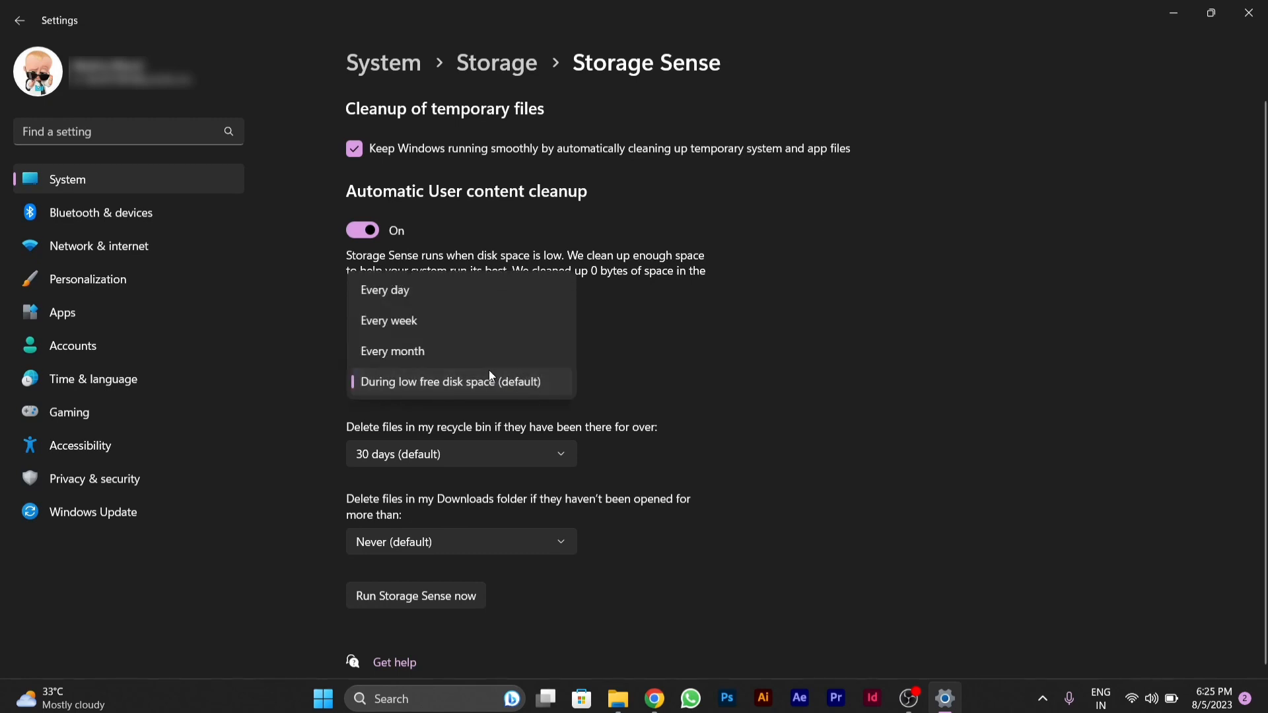
mouse_move(404, 350)
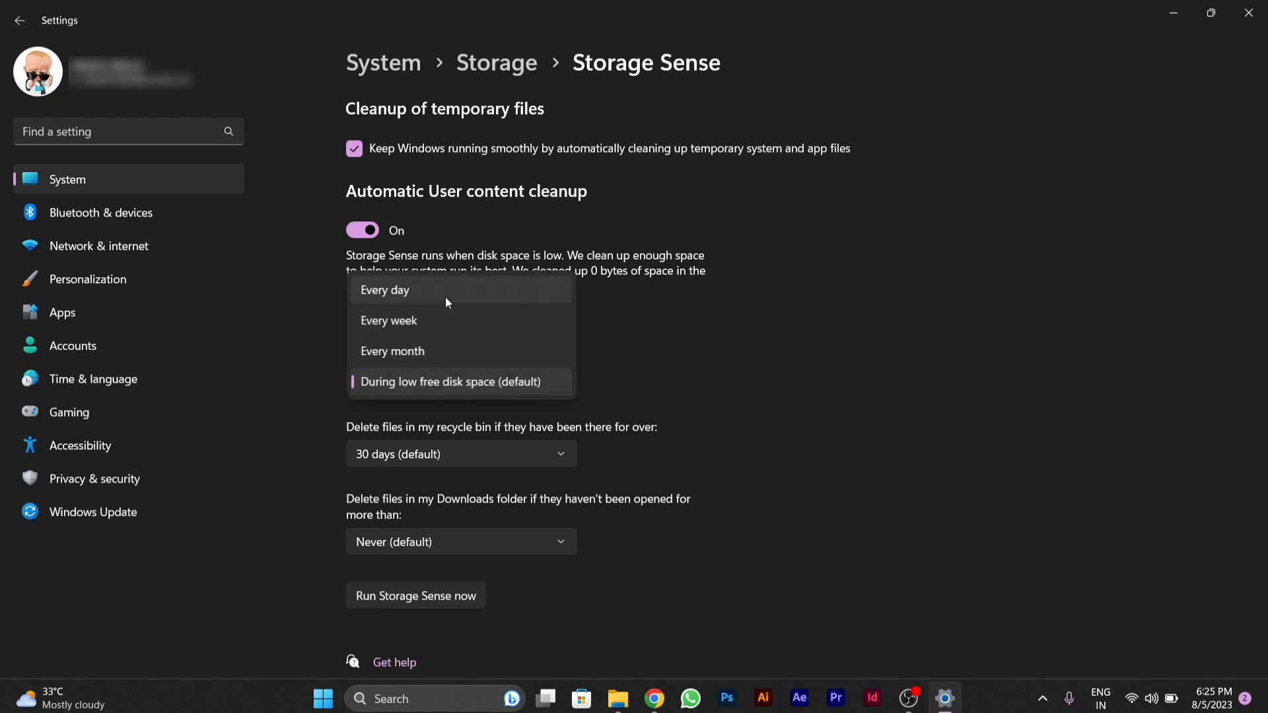
left_click(451, 380)
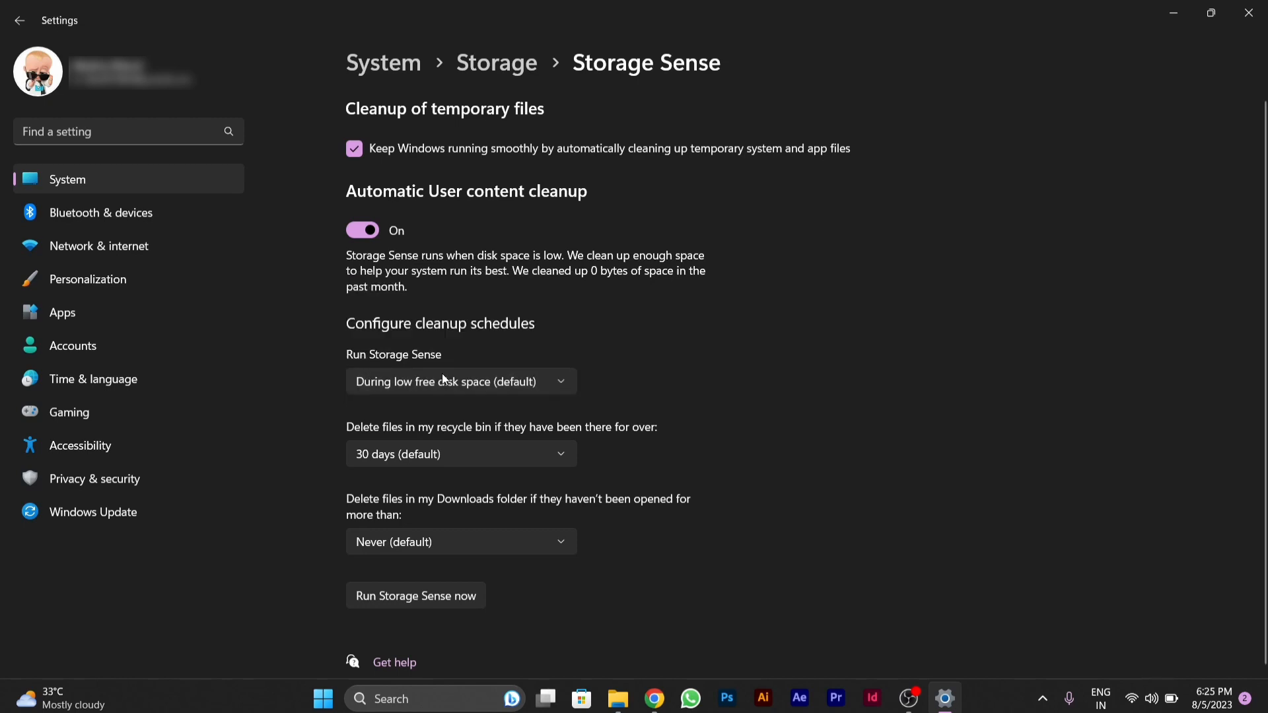
mouse_move(464, 443)
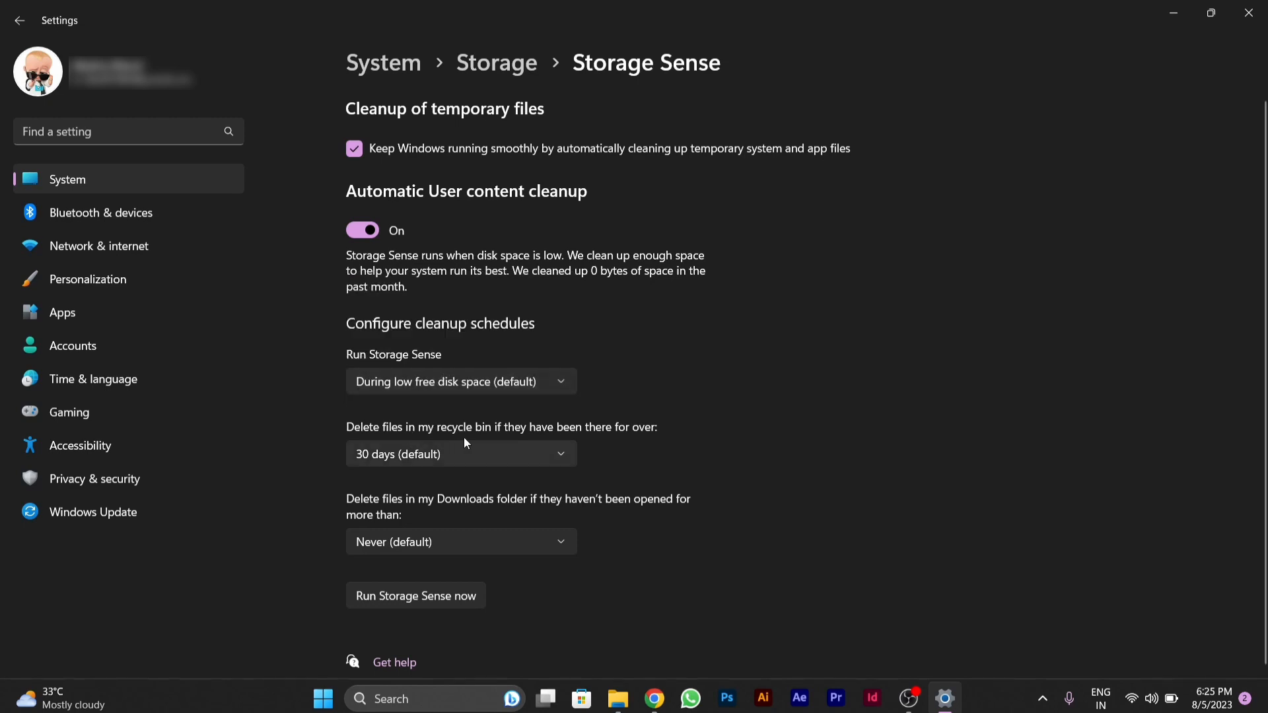
left_click(459, 453)
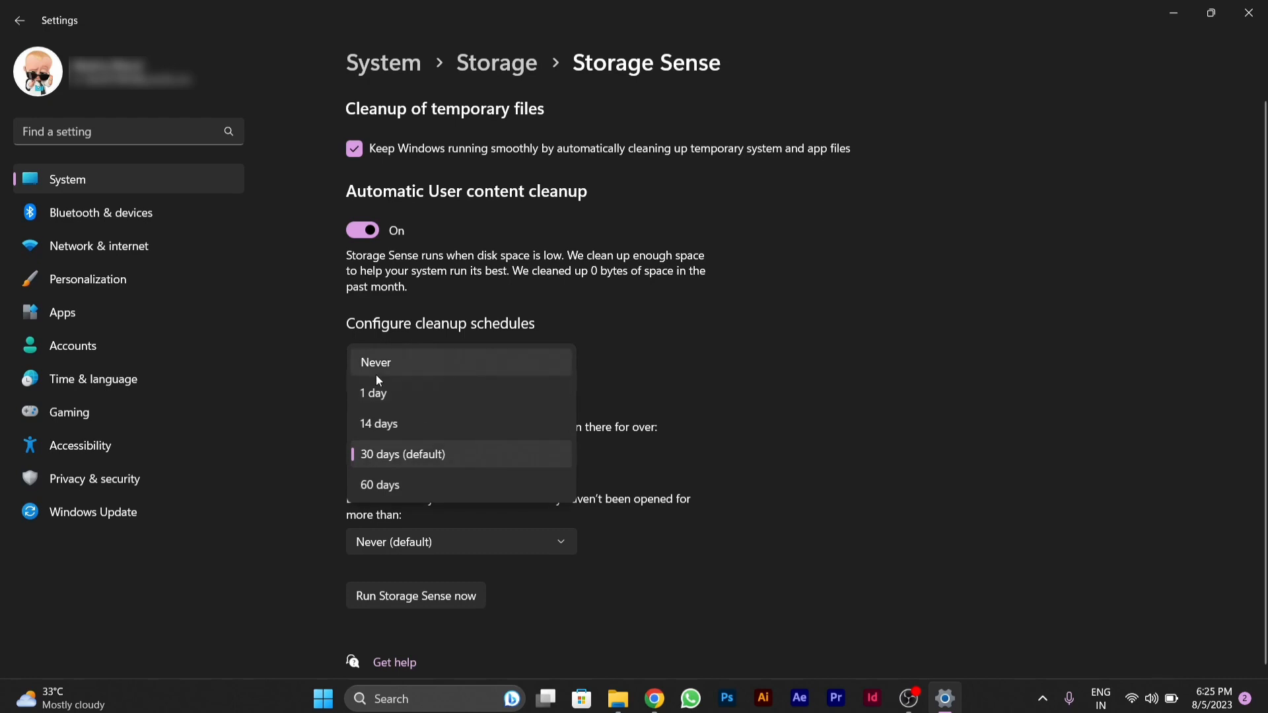
mouse_move(388, 428)
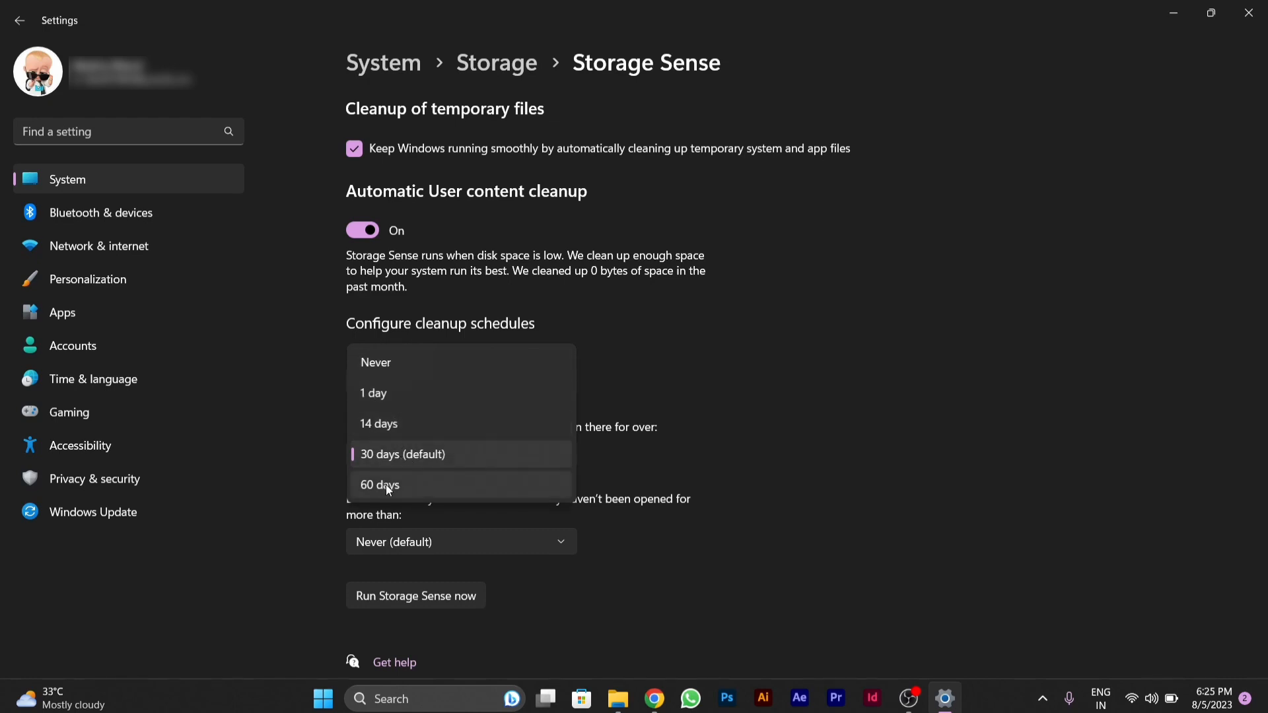
left_click(402, 453)
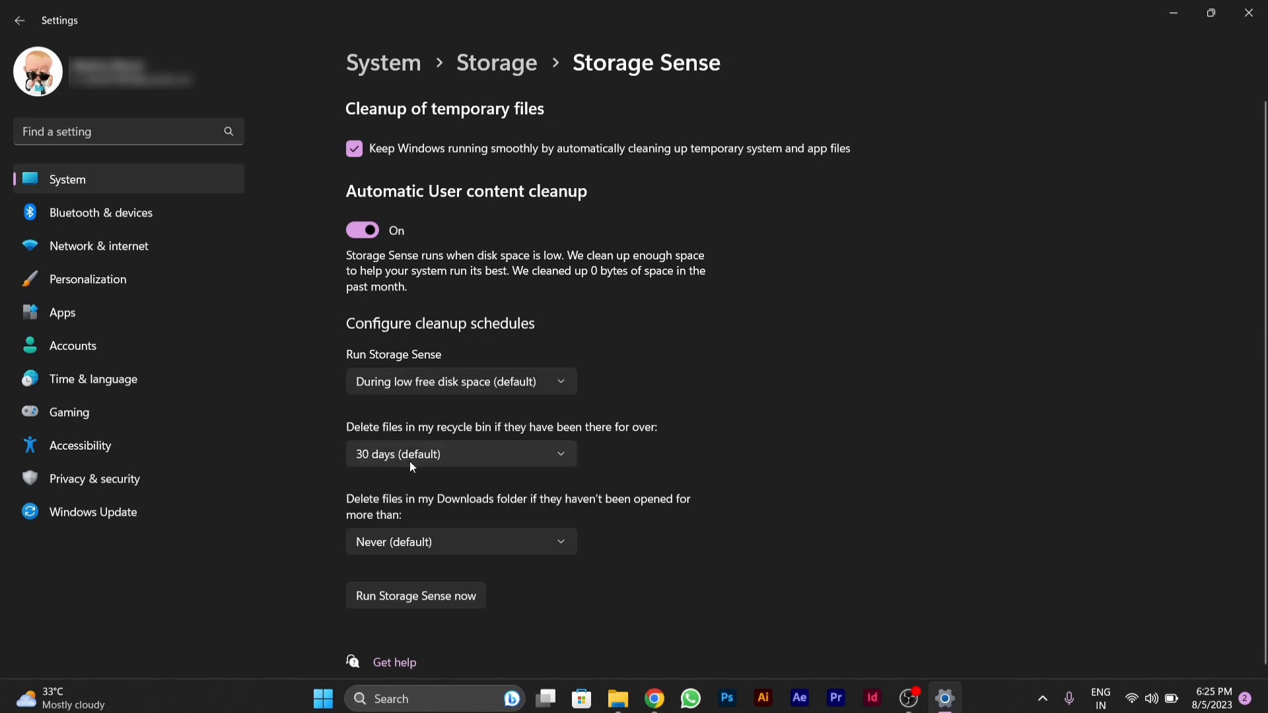
mouse_move(476, 473)
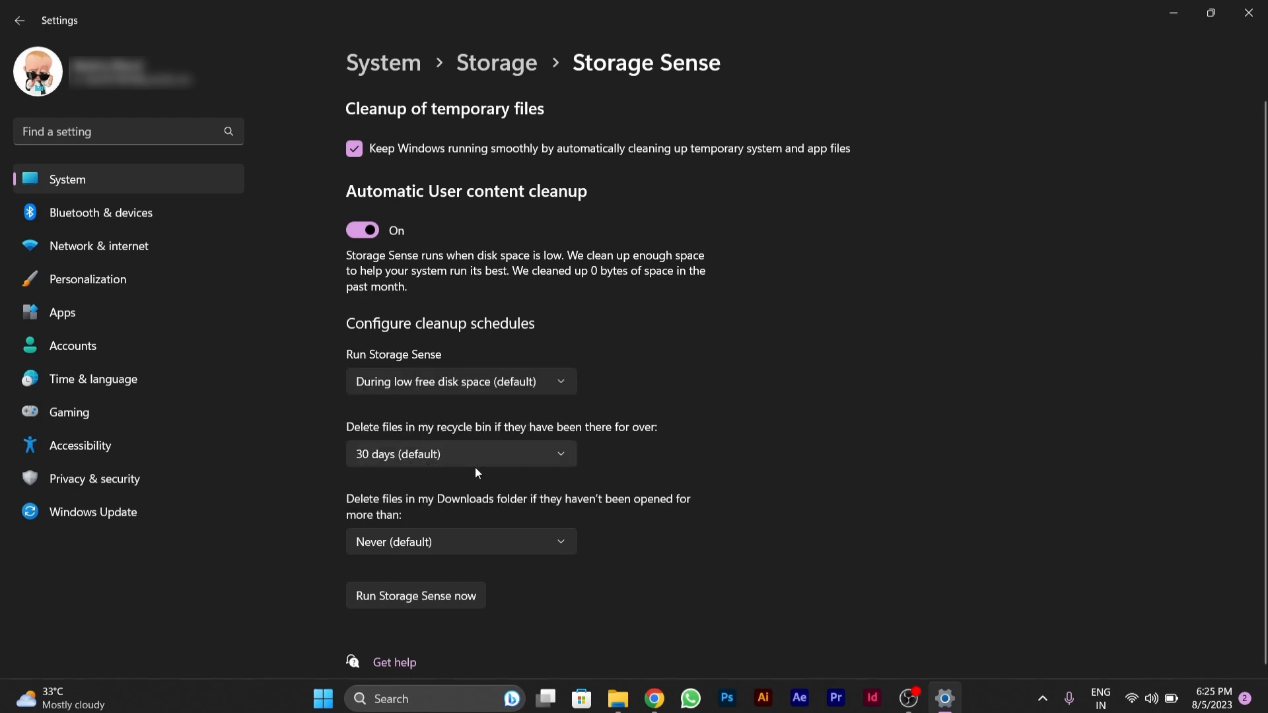
left_click(461, 542)
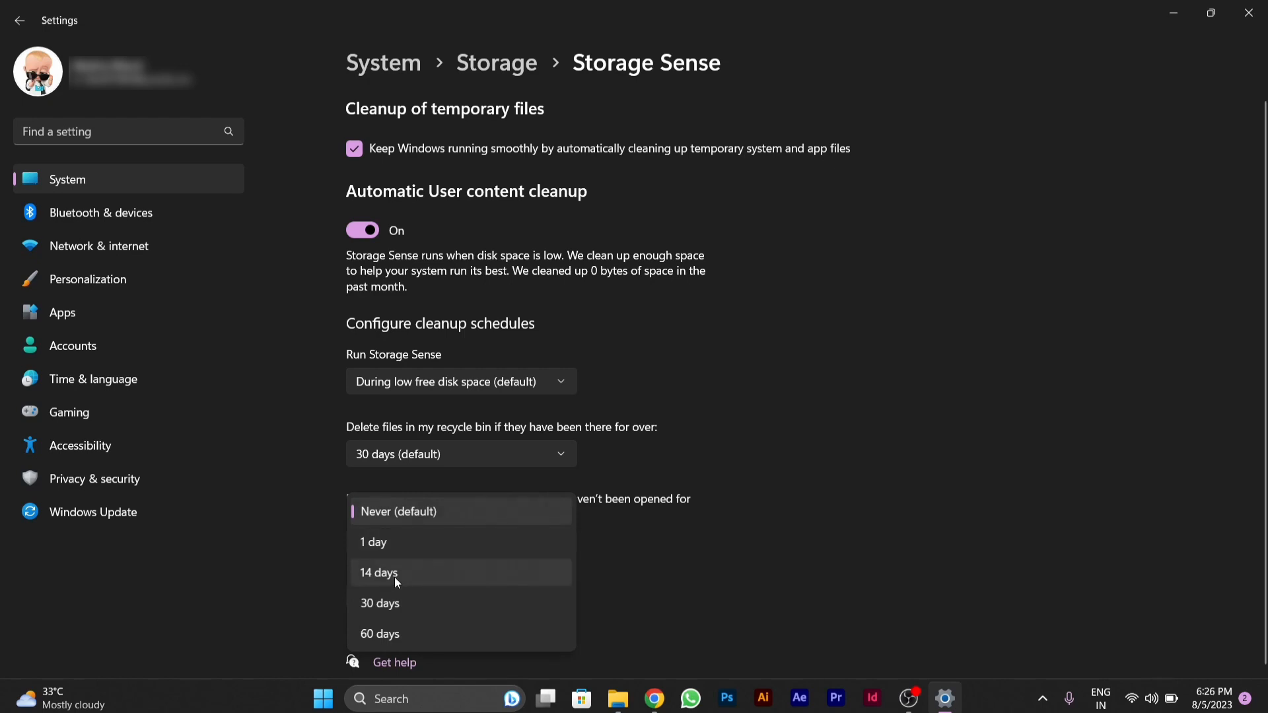
left_click(398, 512)
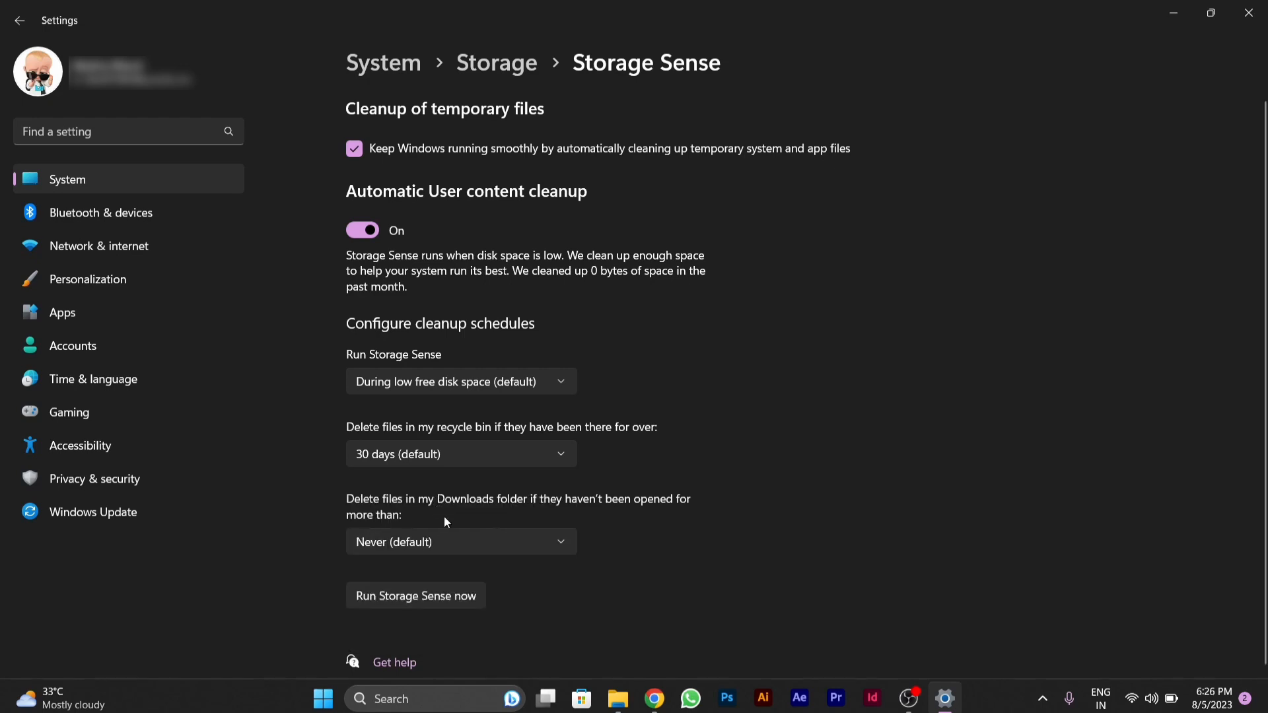
mouse_move(487, 525)
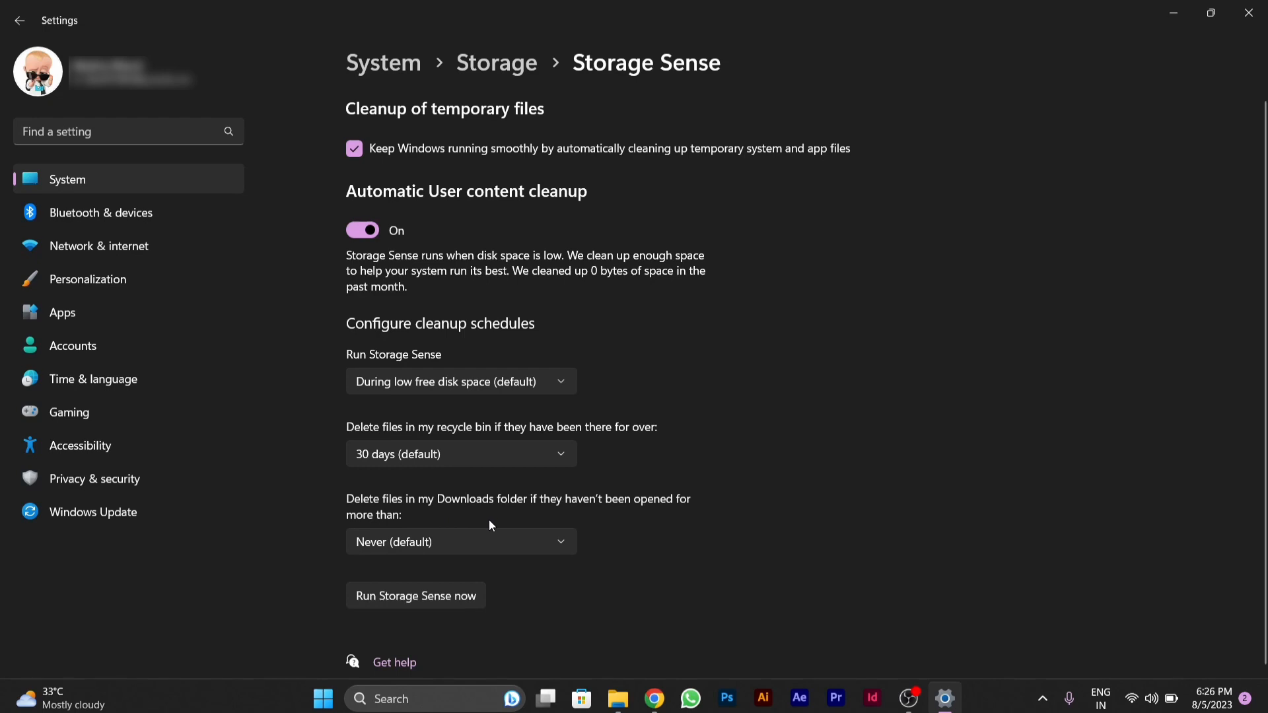
mouse_move(564, 528)
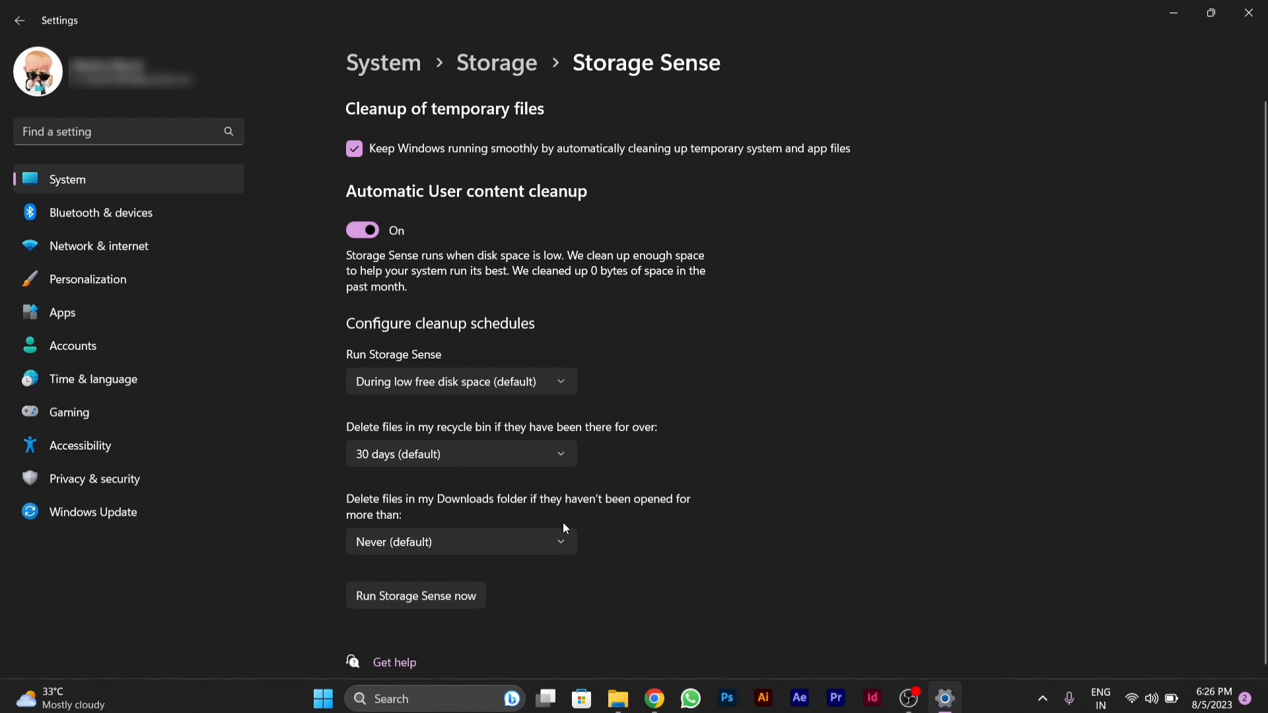
mouse_move(558, 571)
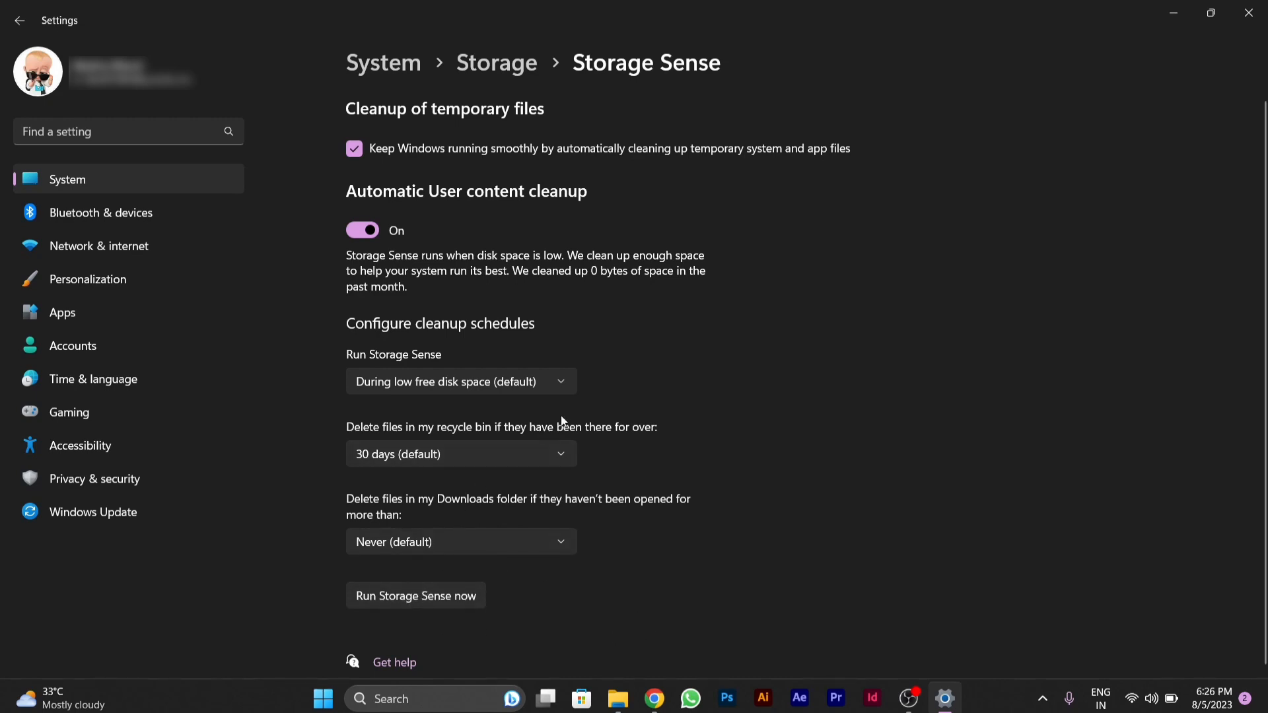
mouse_move(571, 420)
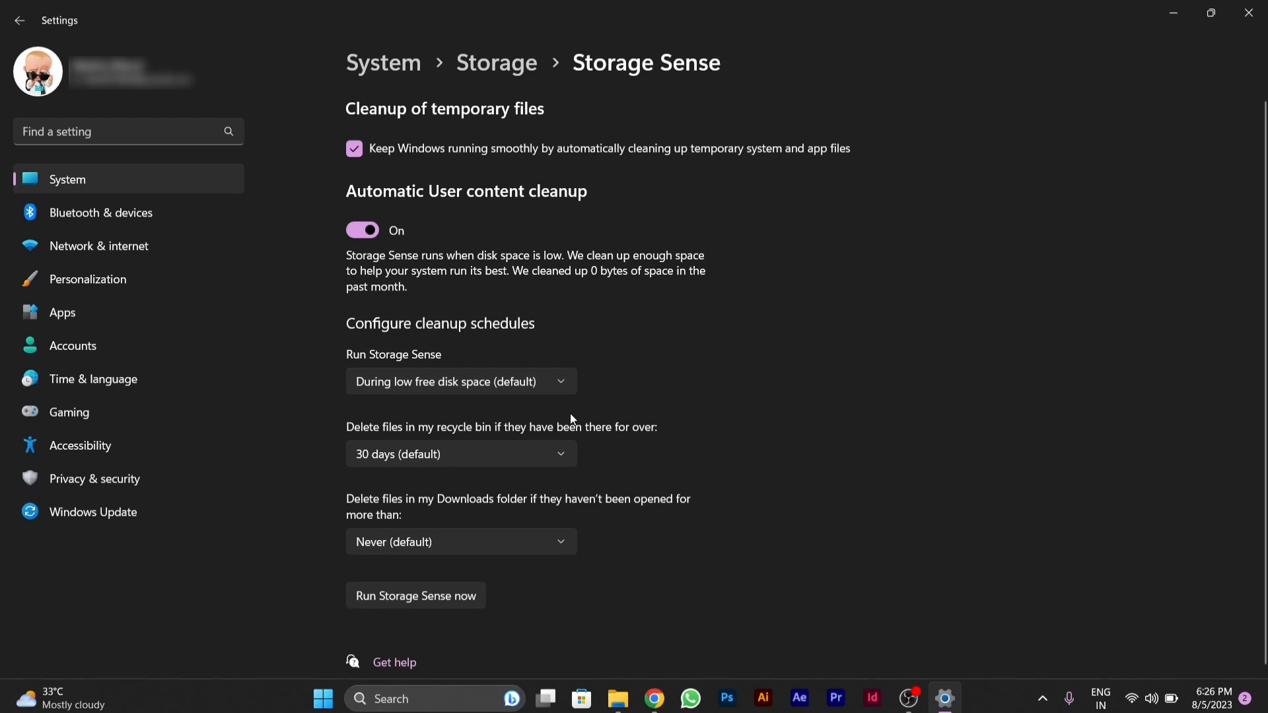